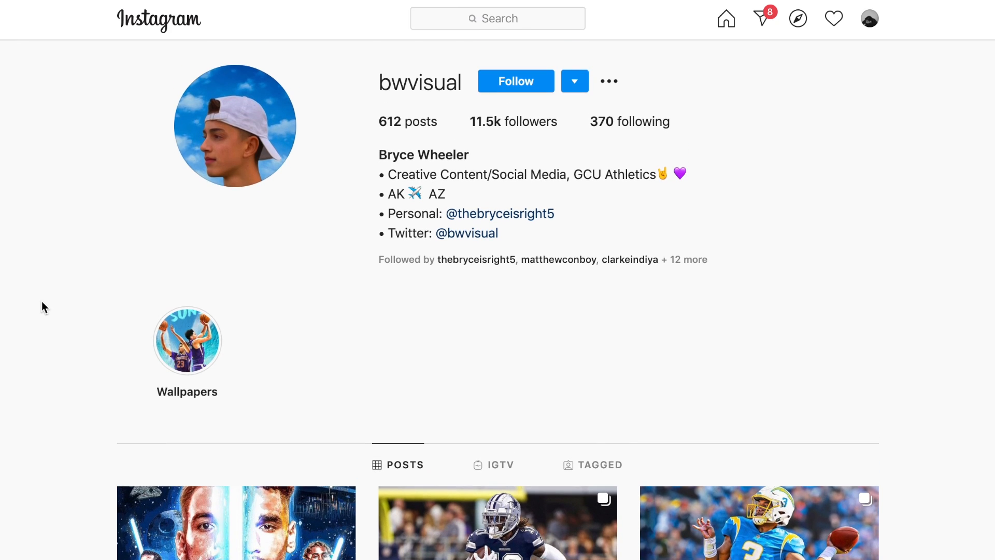
- Scrub through the door footage to find the opening moment and select the IMG_8793 clip
scroll(down, 3)
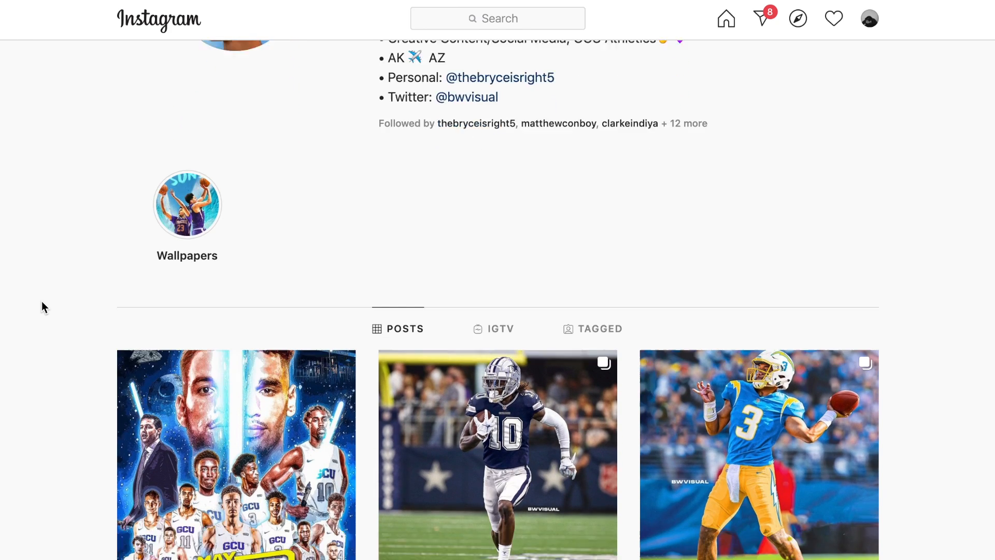
scroll(down, 3)
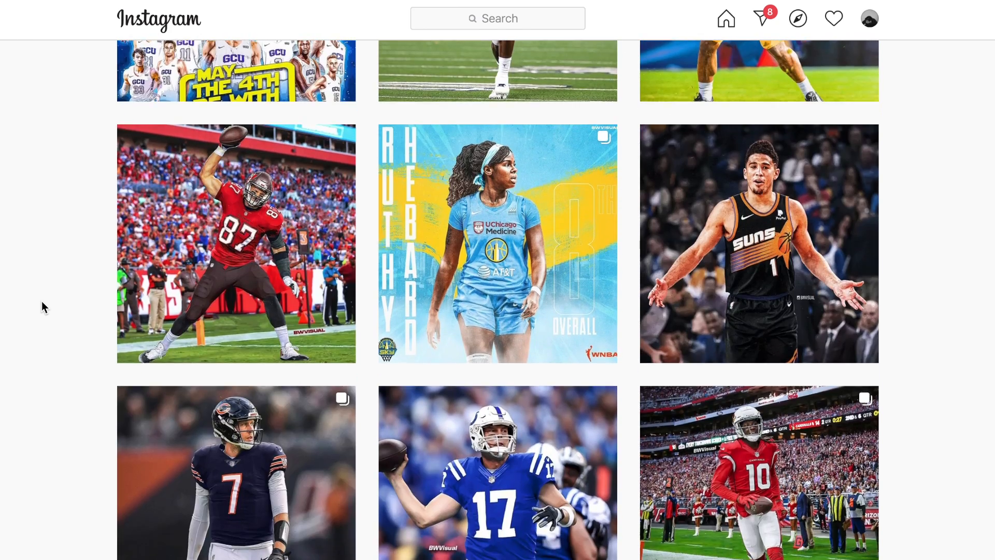
scroll(down, 3)
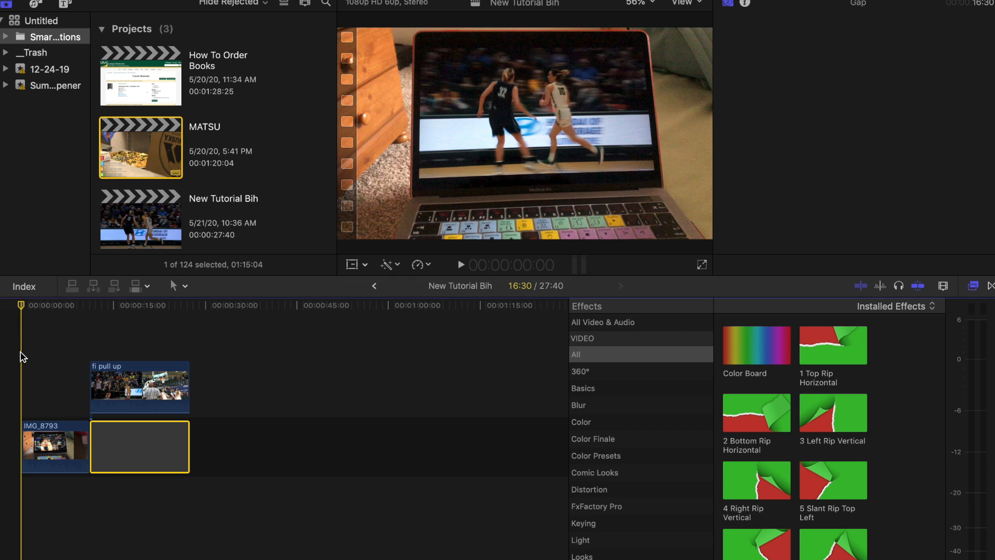
mouse_move(33, 357)
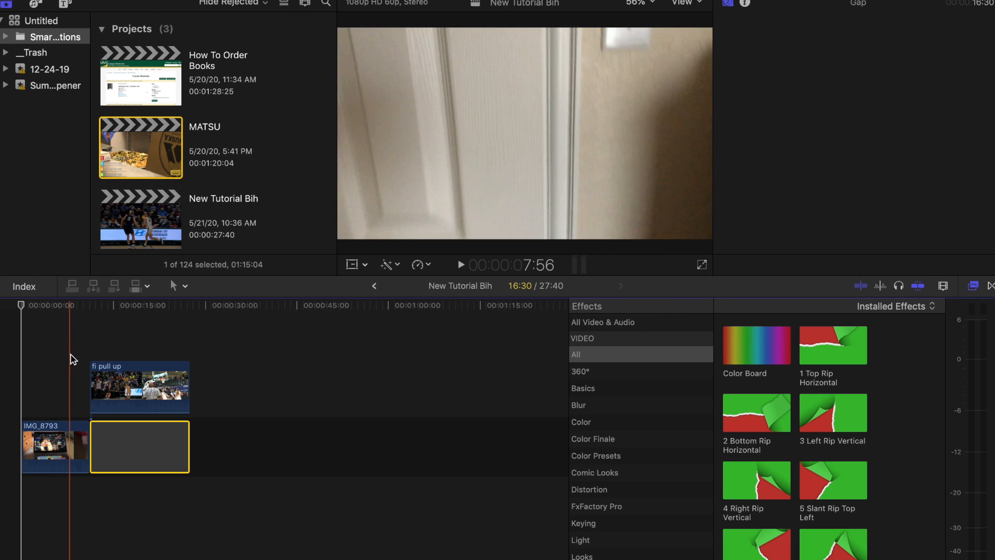
click(118, 357)
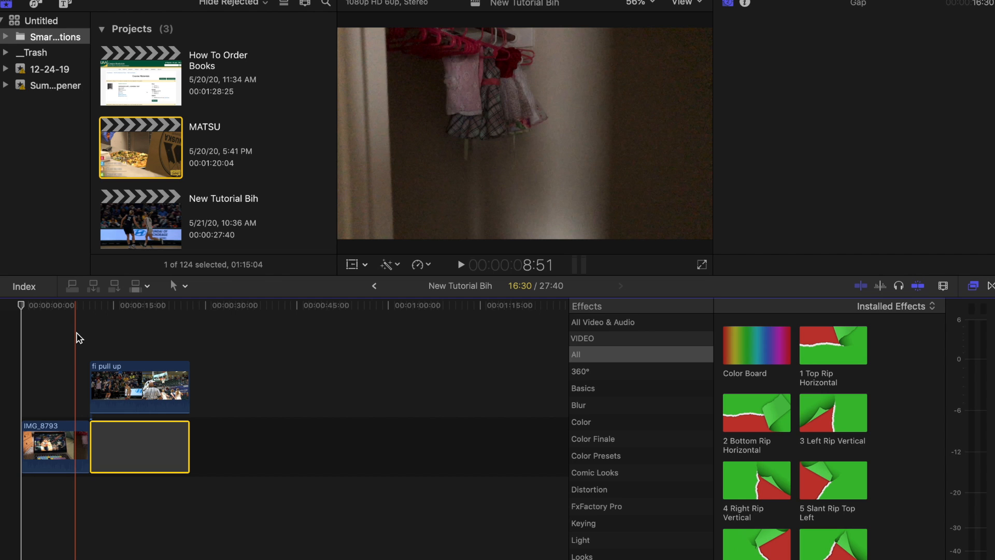
click(40, 321)
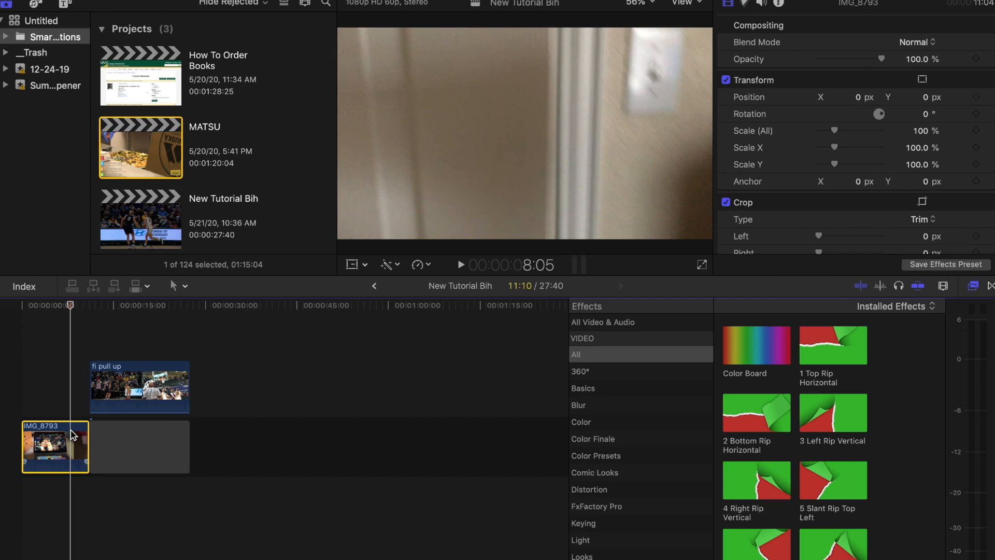
click(54, 448)
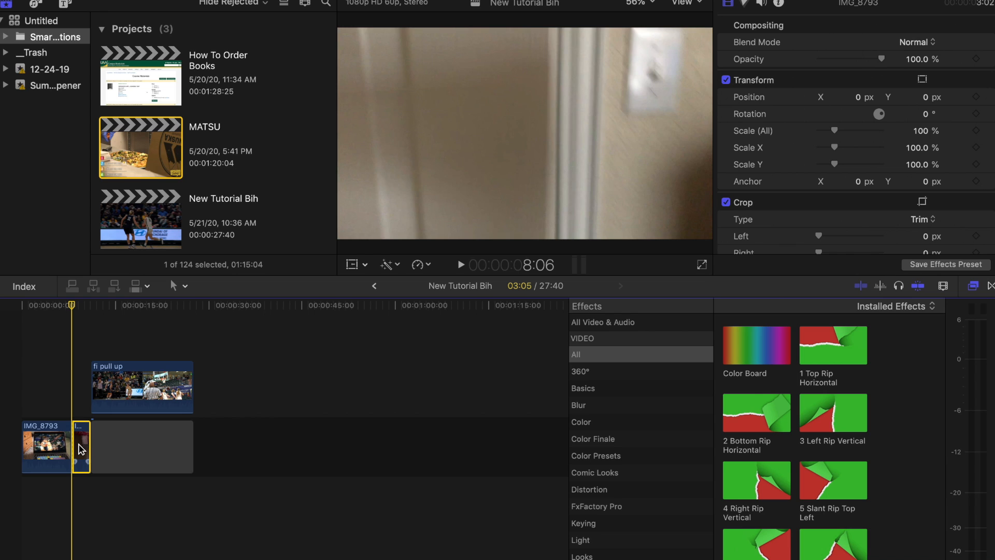
mouse_move(78, 408)
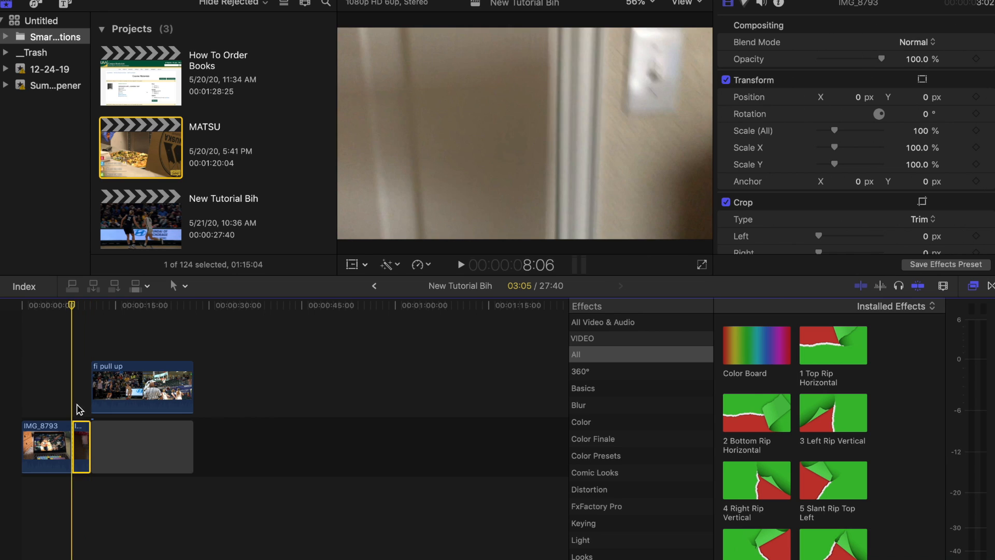
mouse_move(318, 250)
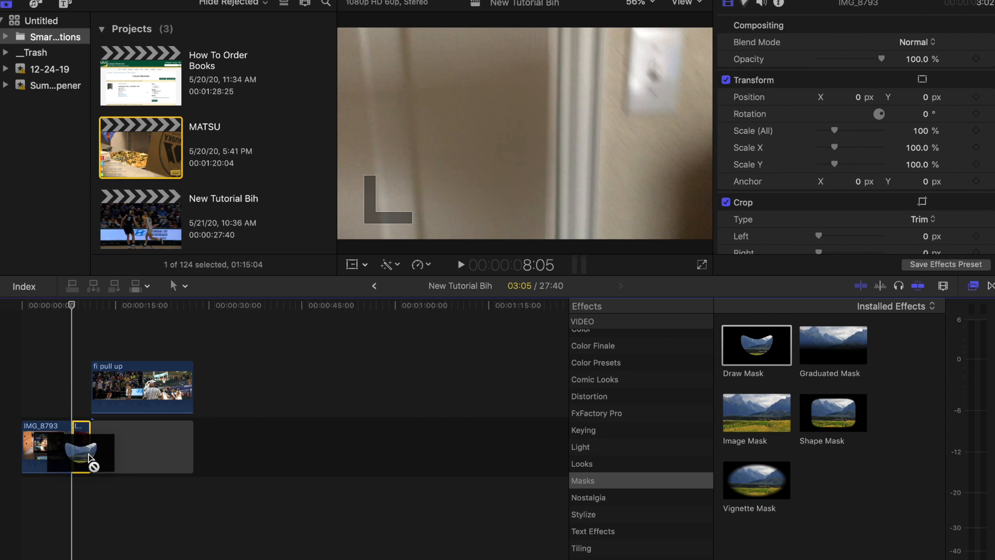
- Apply Draw Mask to the door piece, zooming the viewer to 150% and back to Fit
double_click(755, 346)
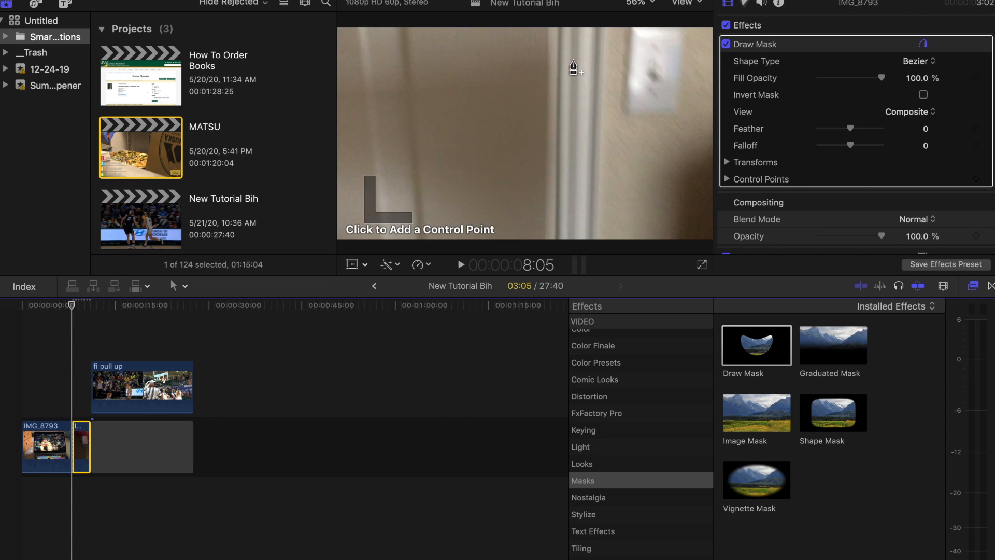
mouse_move(640, 7)
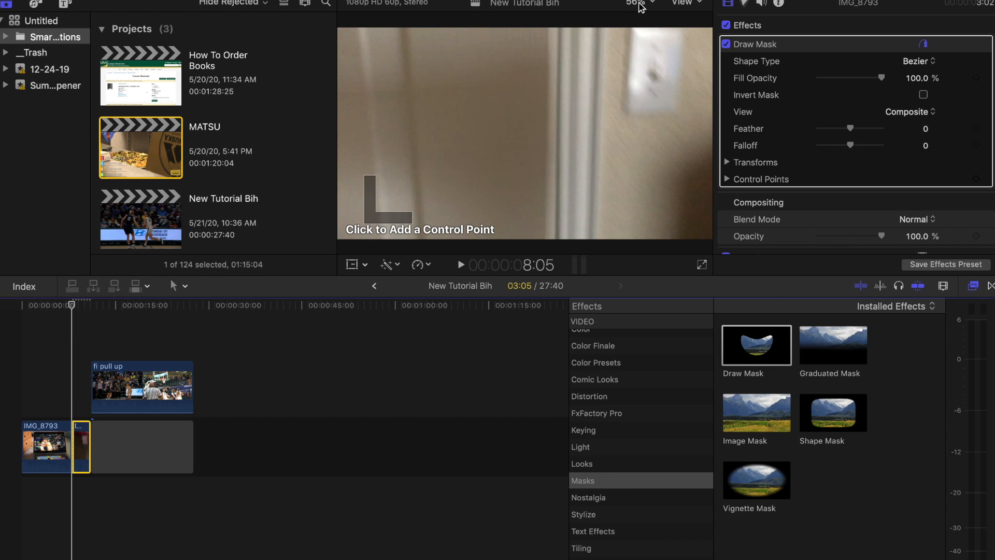
click(636, 2)
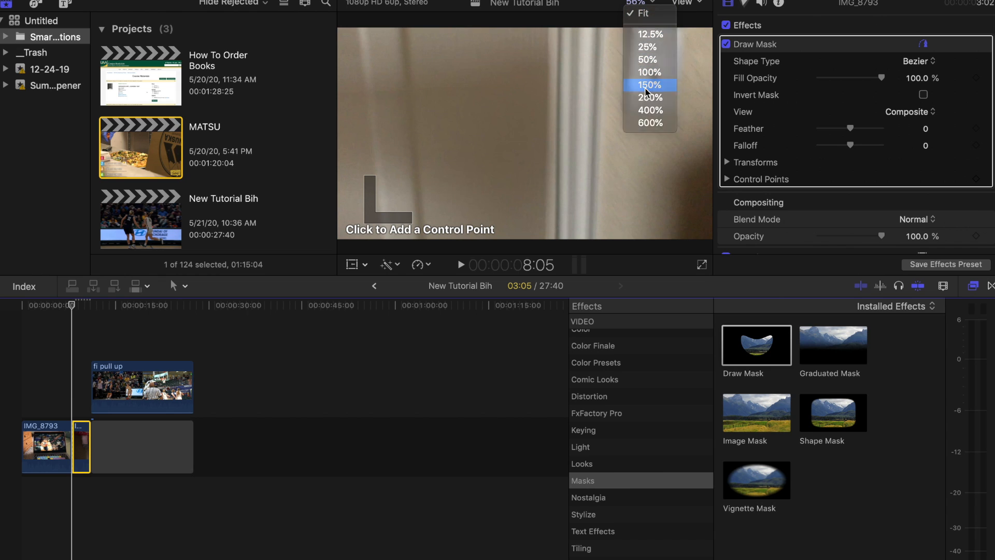
click(648, 84)
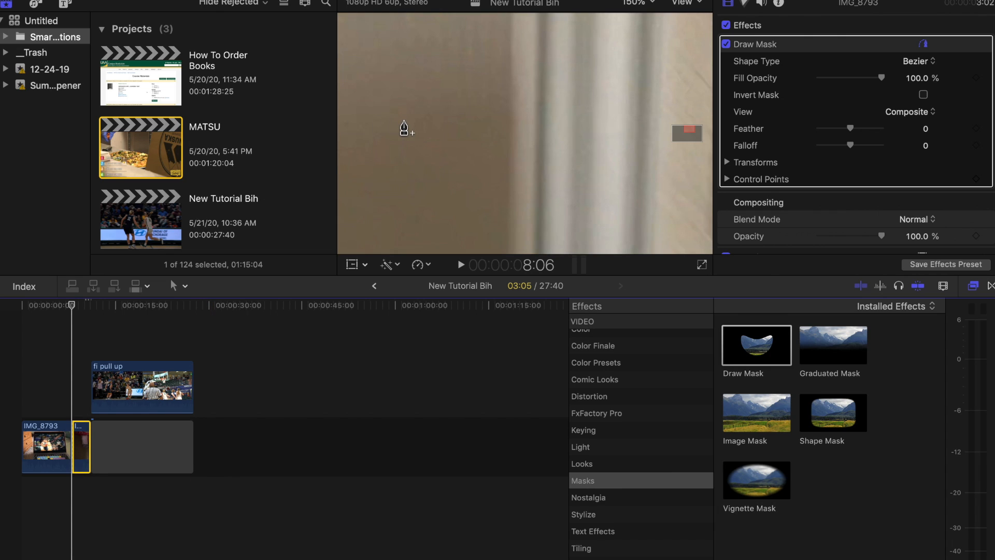
click(636, 4)
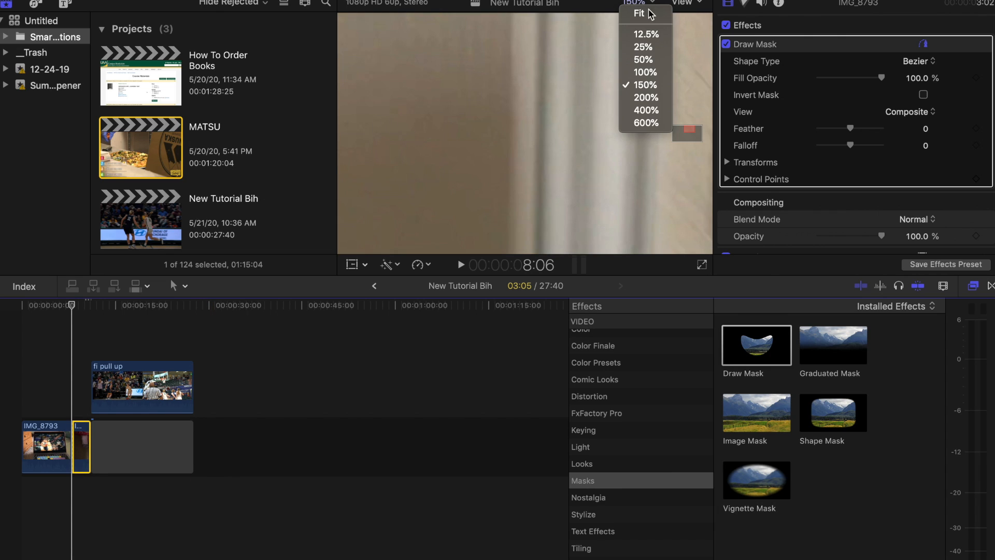
click(639, 14)
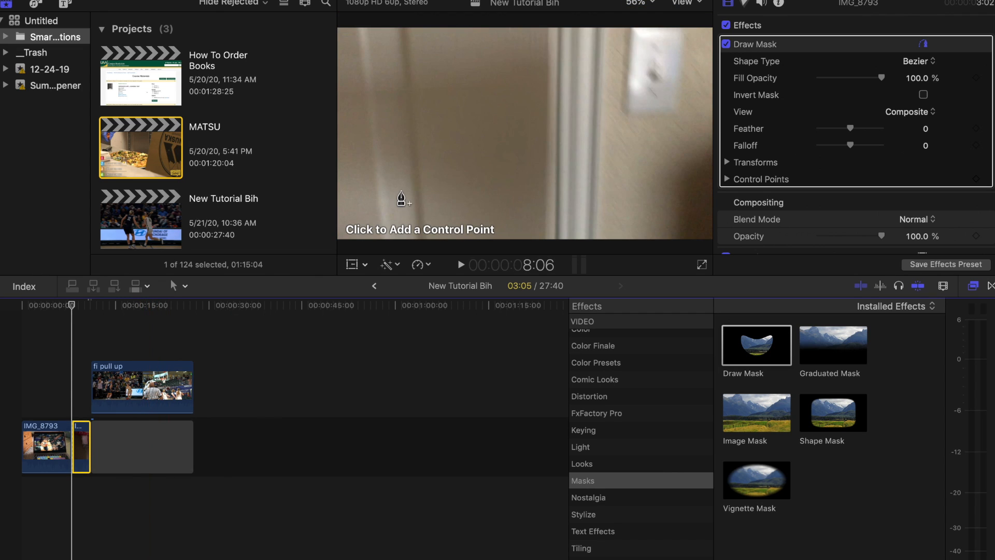
mouse_move(403, 193)
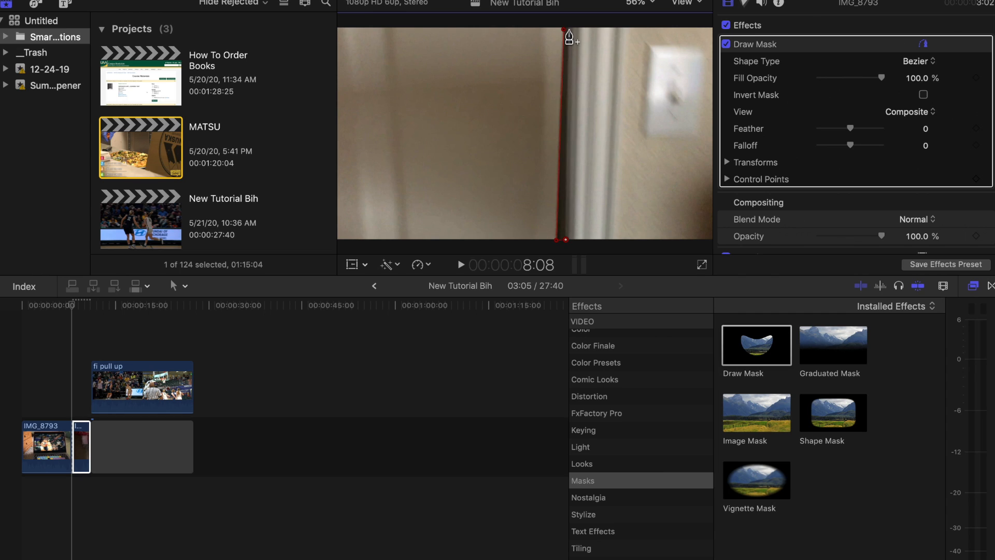
- Close the thin mask shape along the door edge and enable Invert Mask
click(917, 61)
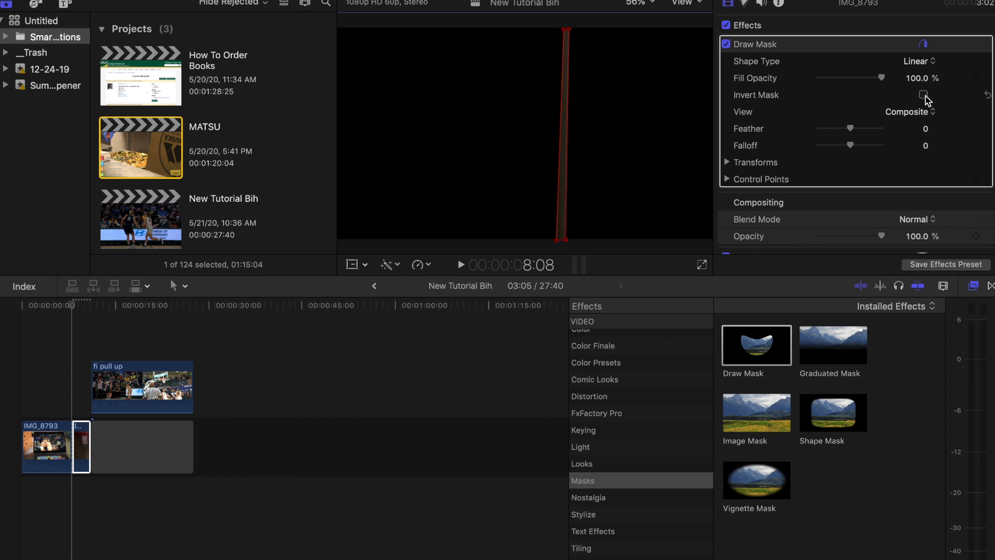
click(922, 95)
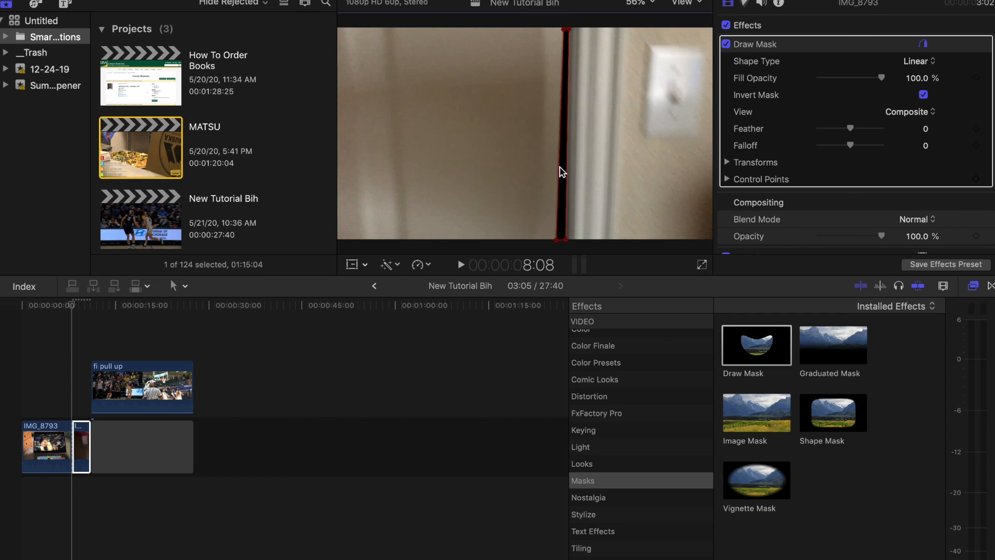
mouse_move(478, 283)
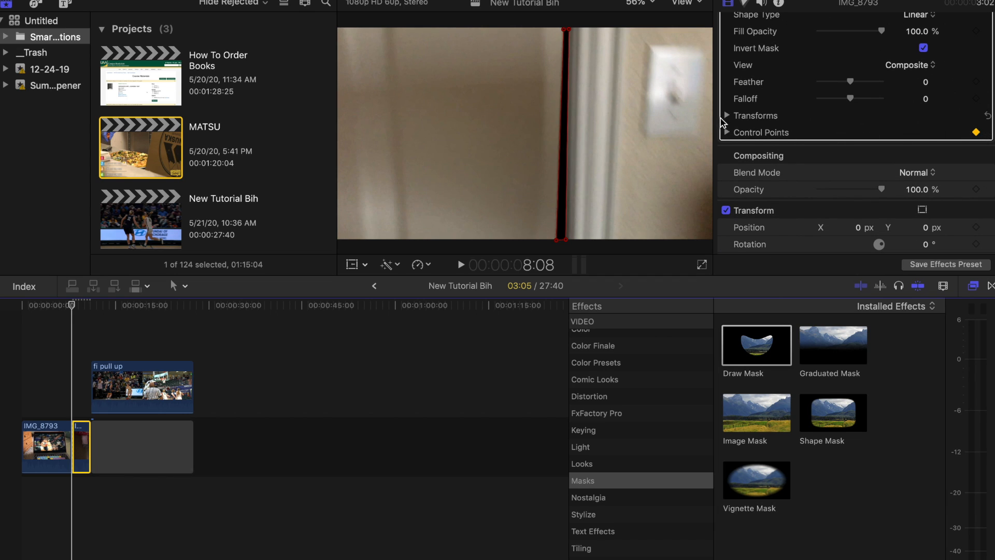
- Expand the mask's Transforms to reach the Control Points keyframing
click(727, 115)
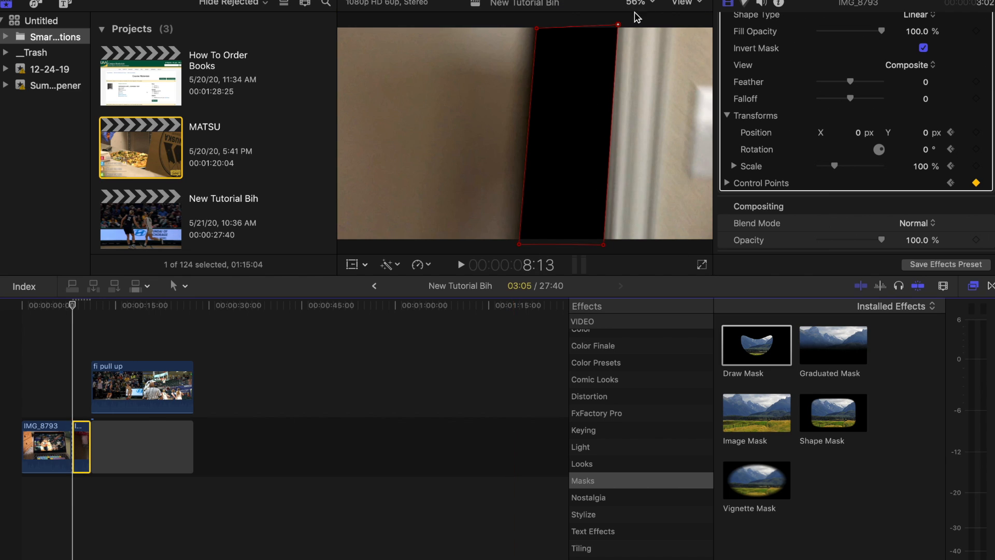
mouse_move(571, 17)
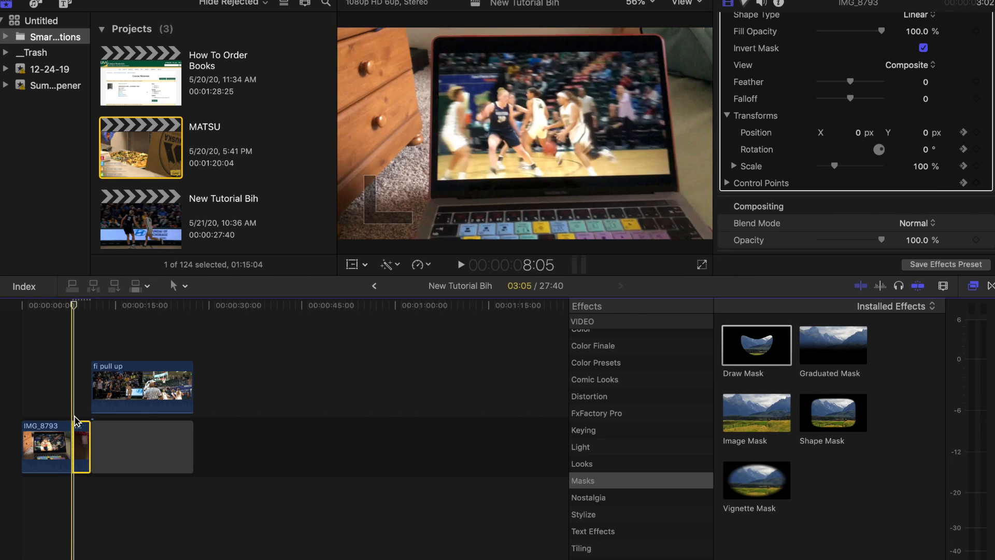
click(142, 386)
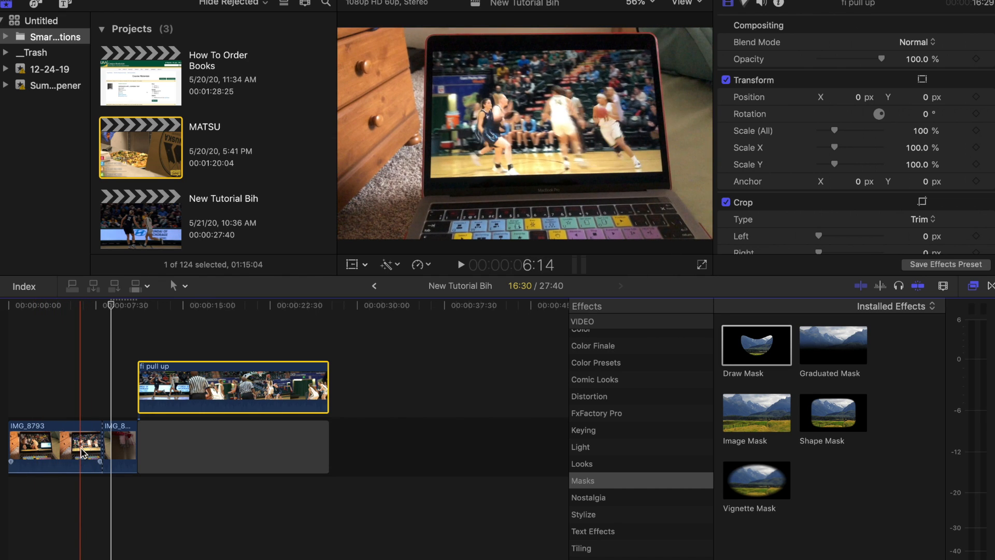
- Position the 'fi pull up' basketball clip under IMG_8793 aligned with the blade cut
click(223, 394)
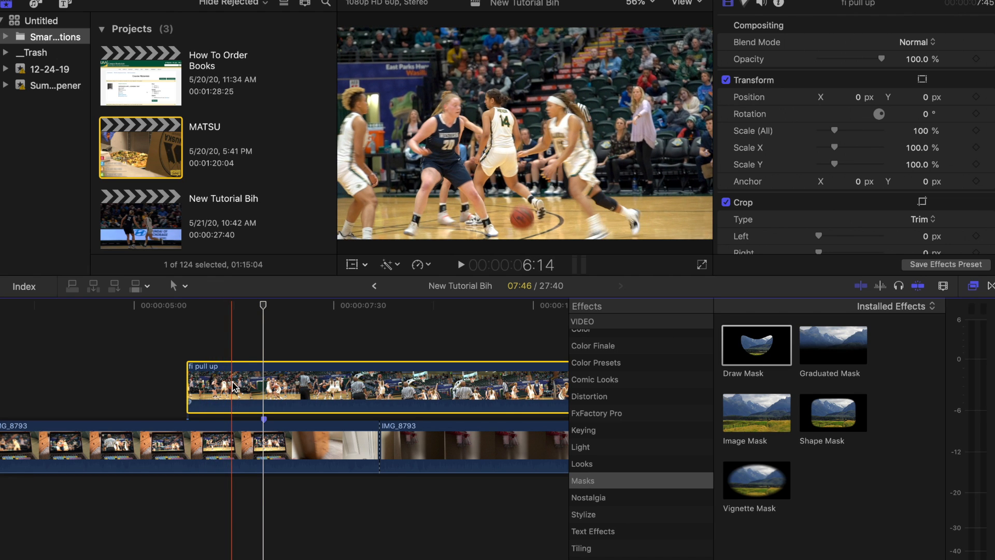
click(230, 305)
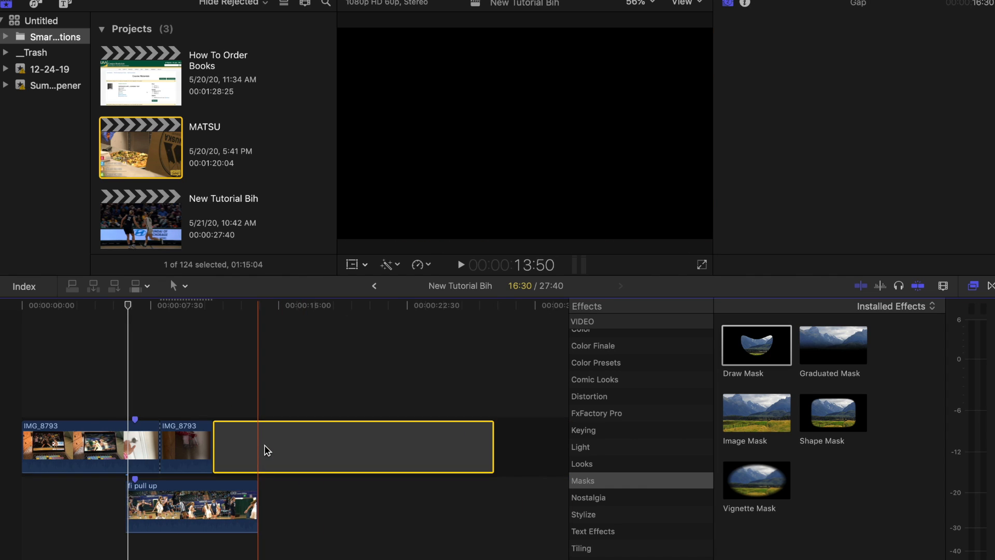
click(134, 442)
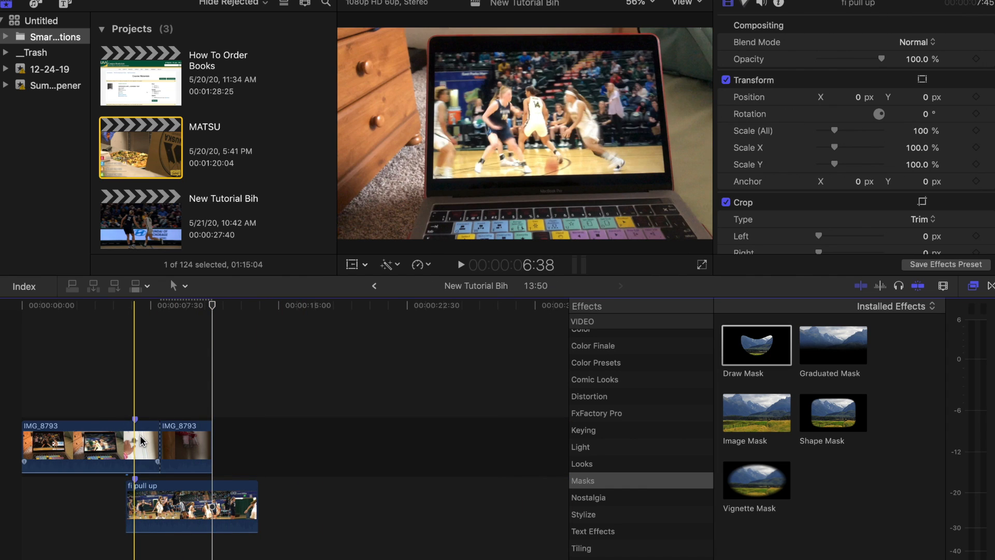
click(459, 265)
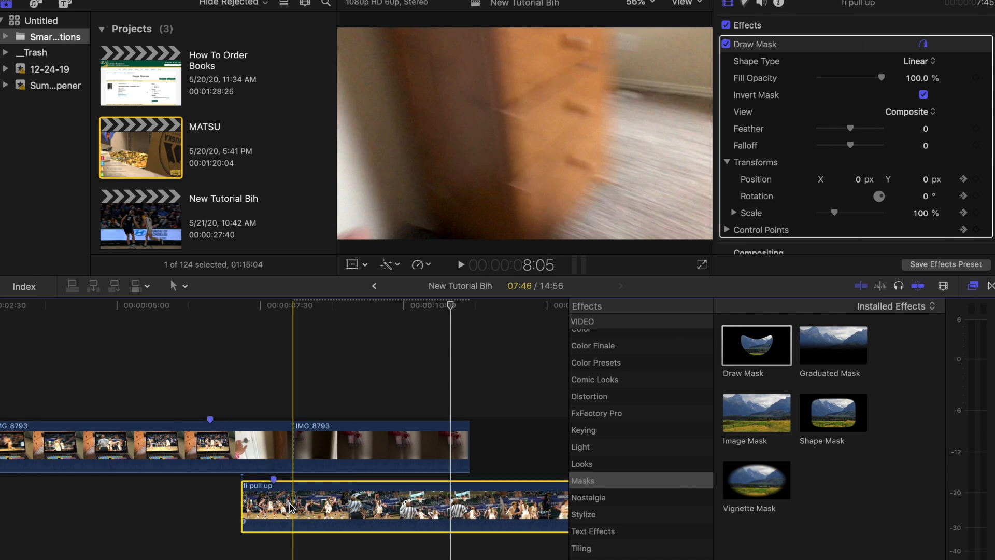
click(460, 265)
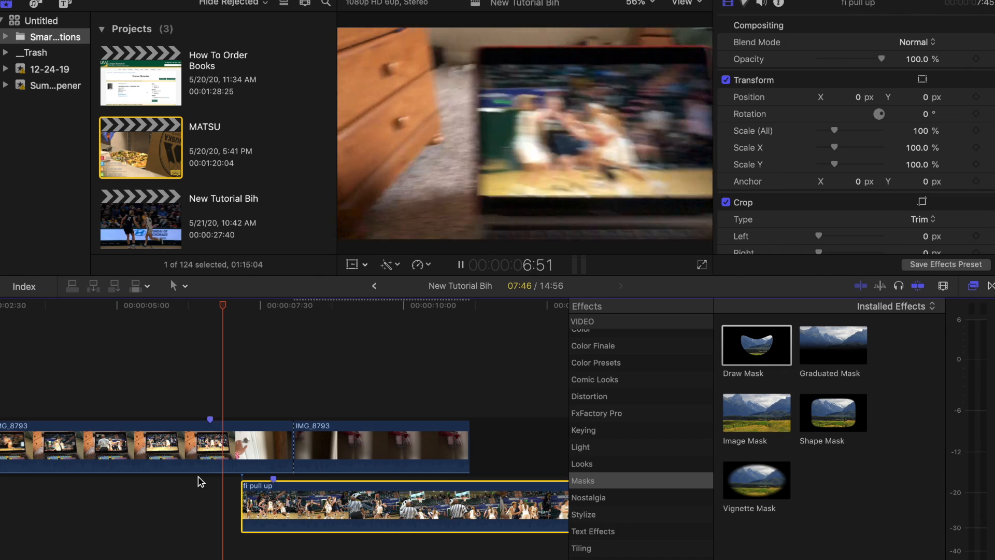